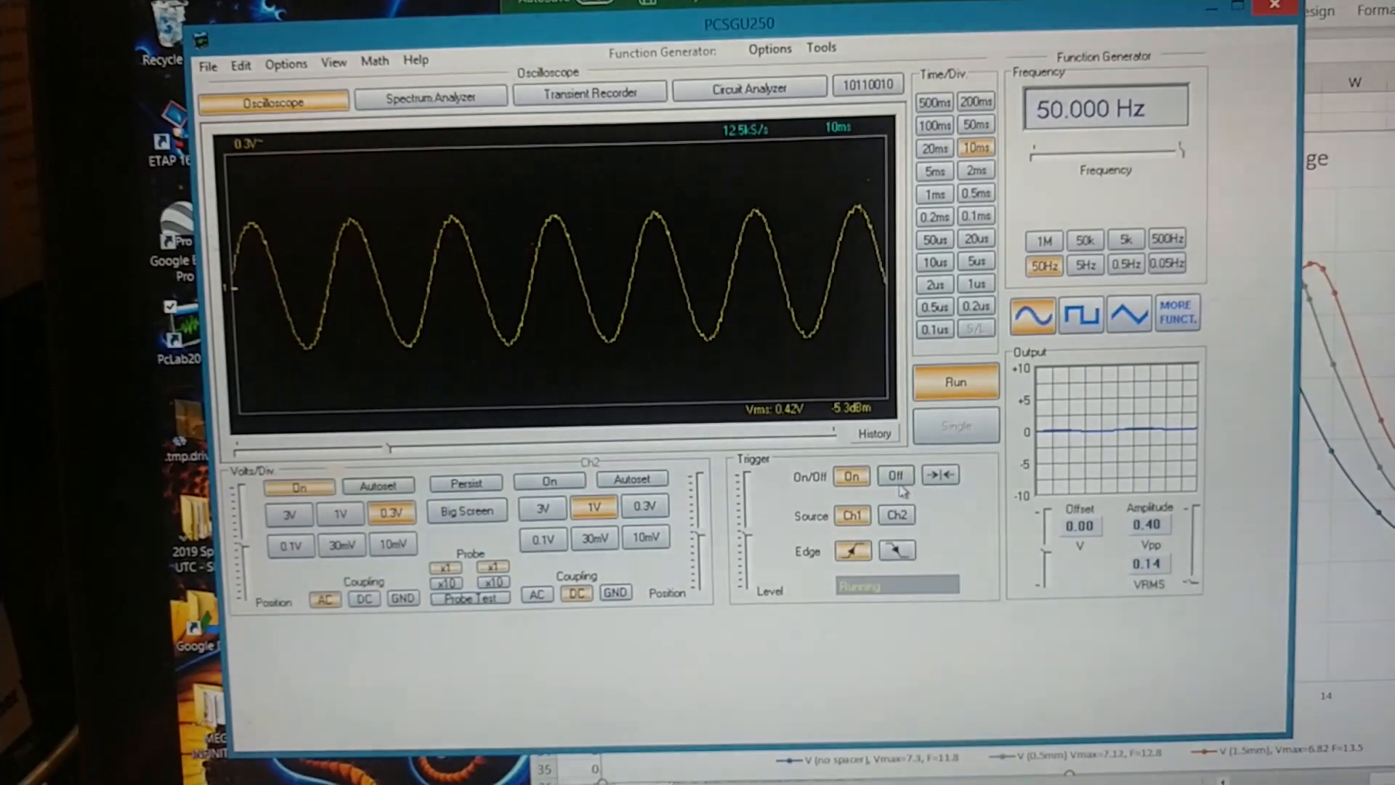
# Step: Set triggering to Off while the 50 Hz, 0.40 Vpp sine is displayed
pyautogui.click(895, 472)
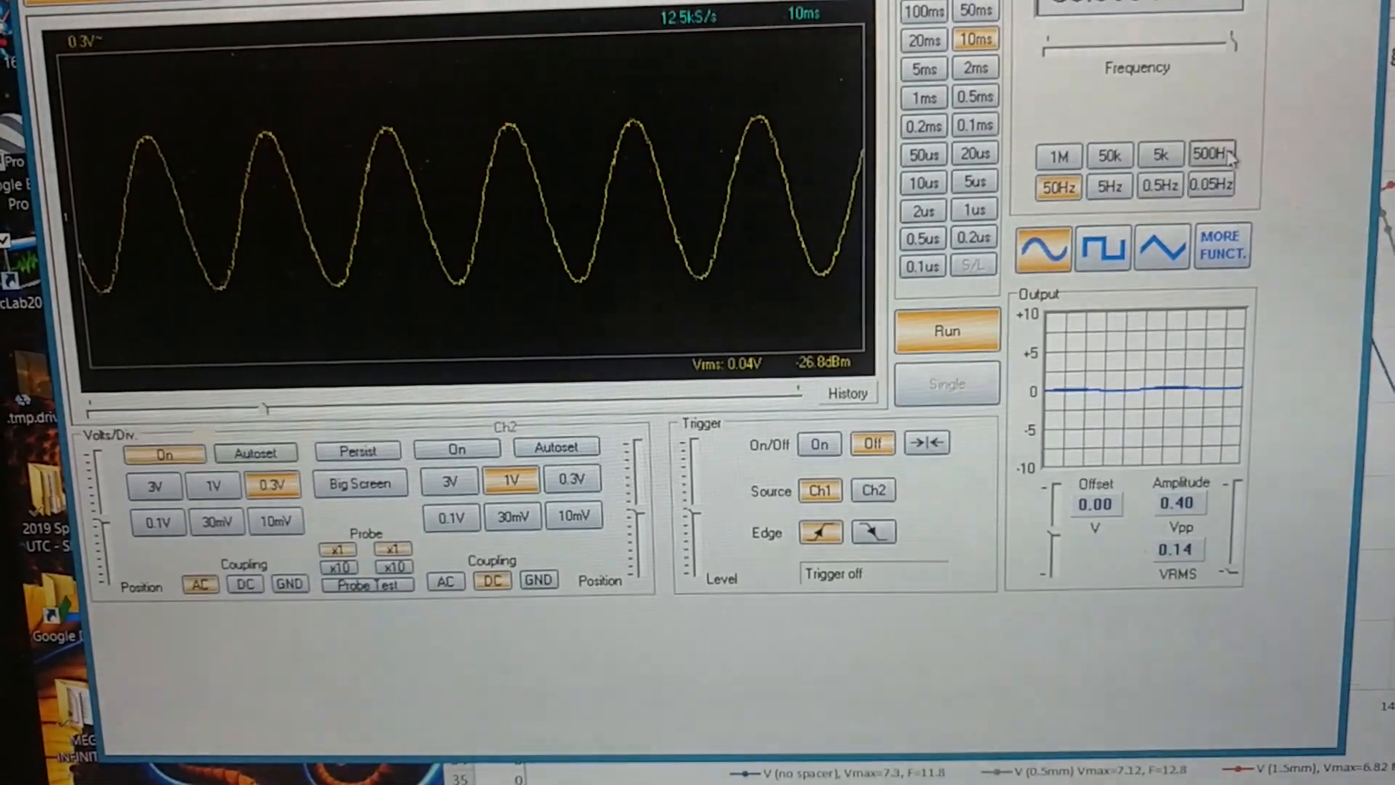
# Step: Run the generator at 500 Hz then 5 kHz, autosetting CH1 after each change
pyautogui.click(1212, 157)
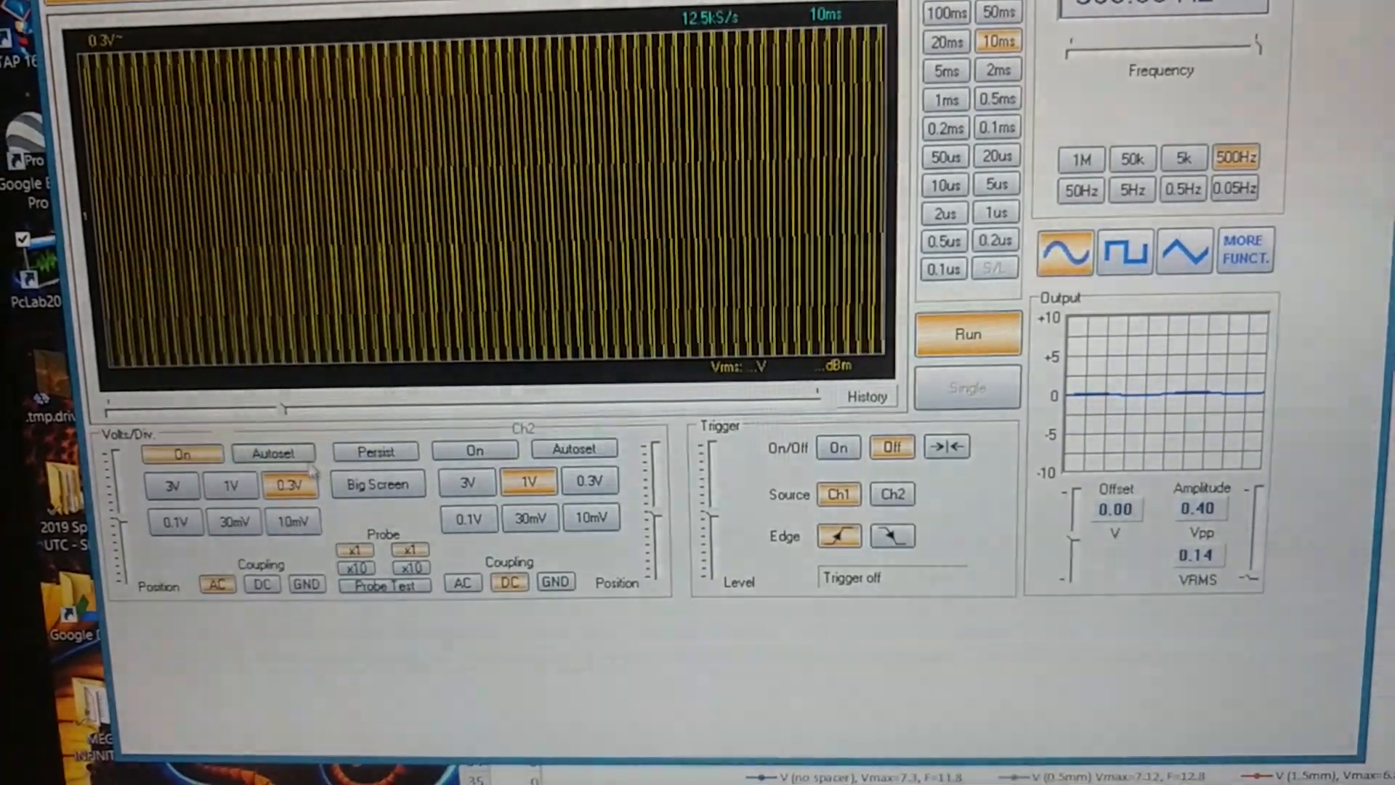
pyautogui.click(271, 451)
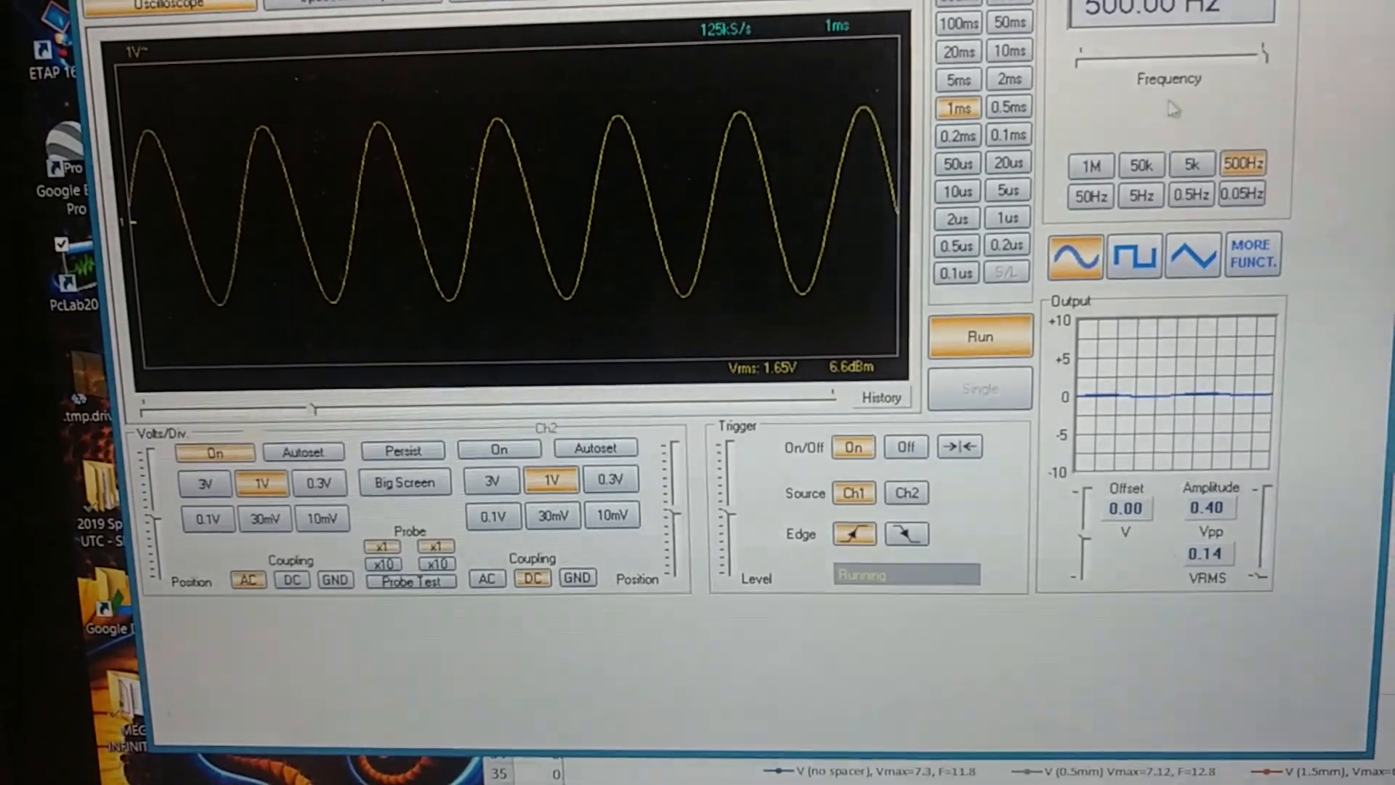
pyautogui.click(1195, 165)
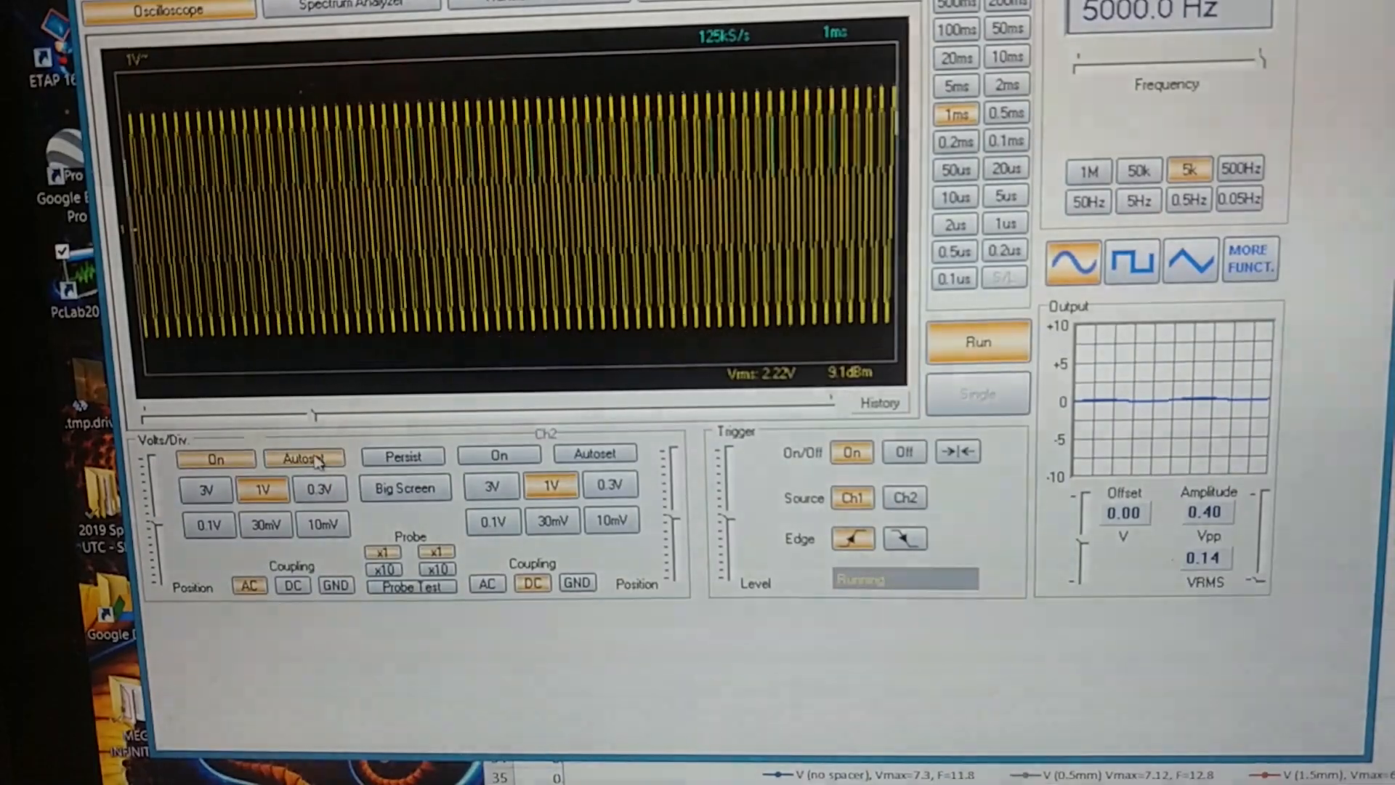
pyautogui.click(304, 456)
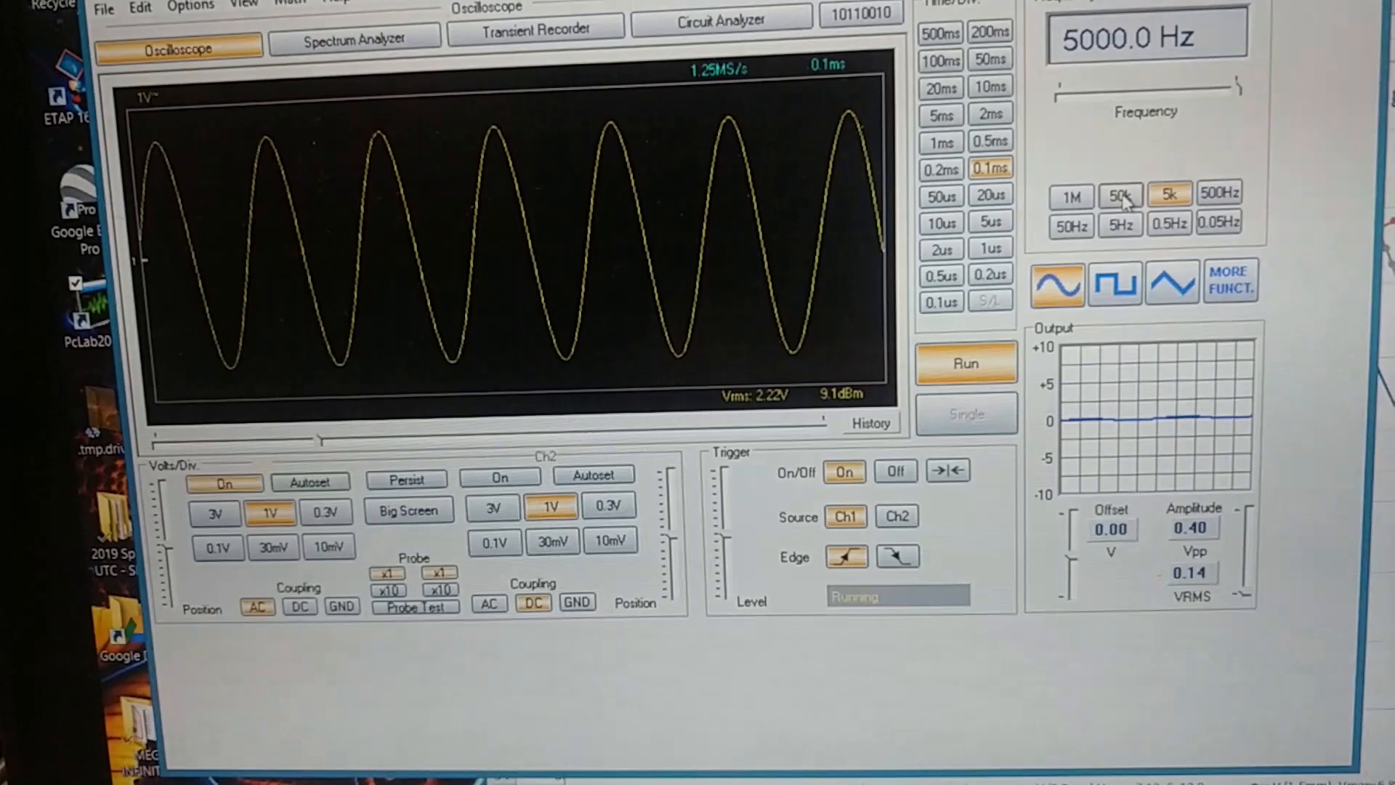
# Step: Select the 50 kHz range, enter 7.000 kHz as the frequency, and autoset CH1 twice
pyautogui.click(1119, 195)
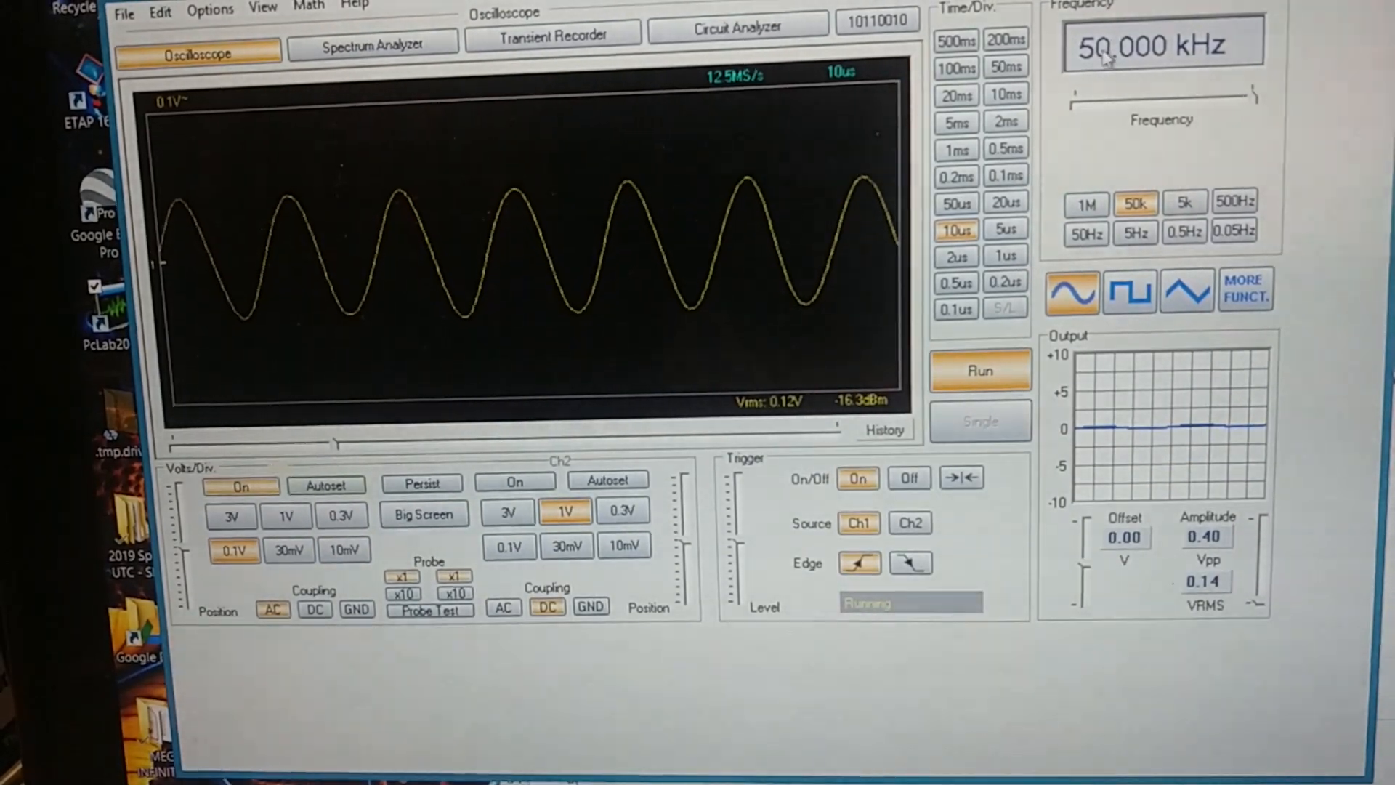
pyautogui.click(1161, 42)
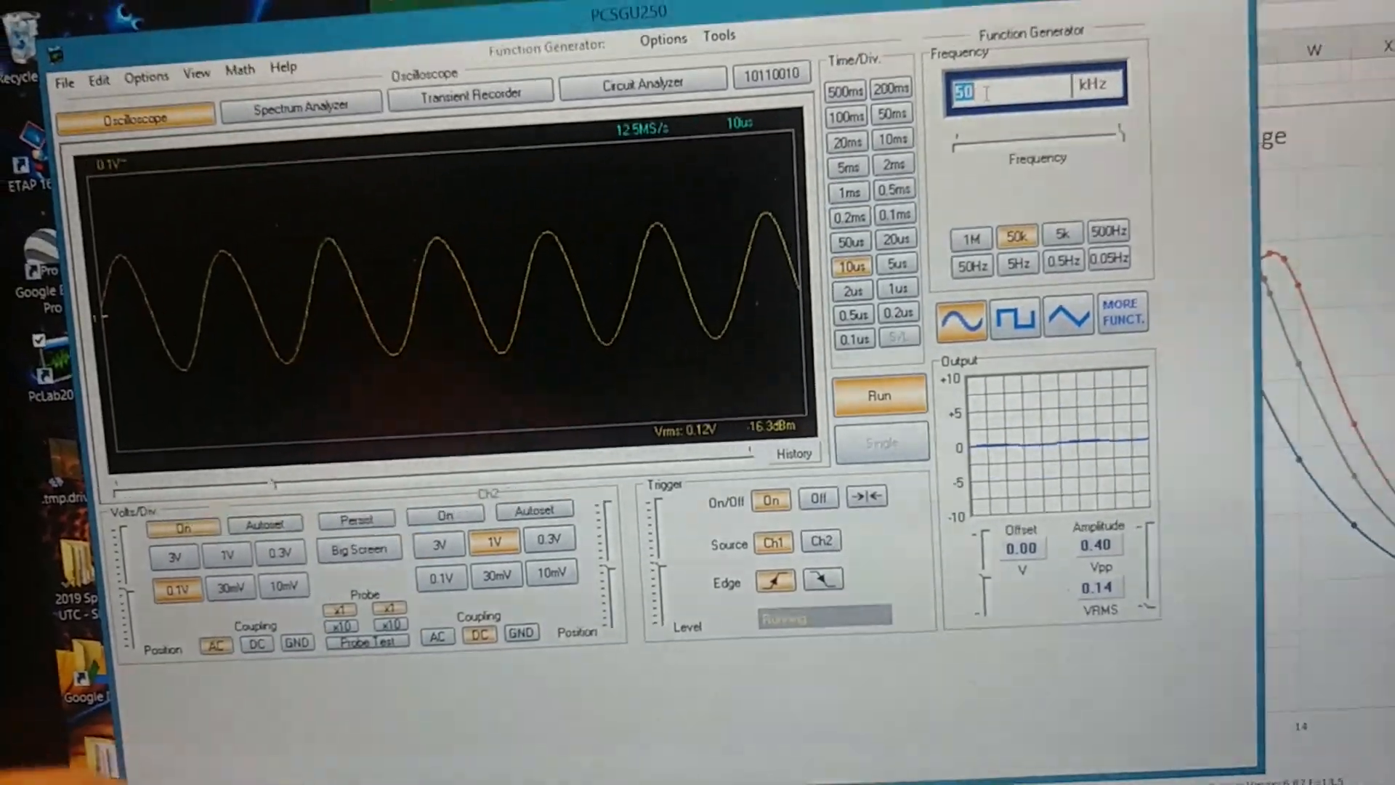
pyautogui.write('7.000')
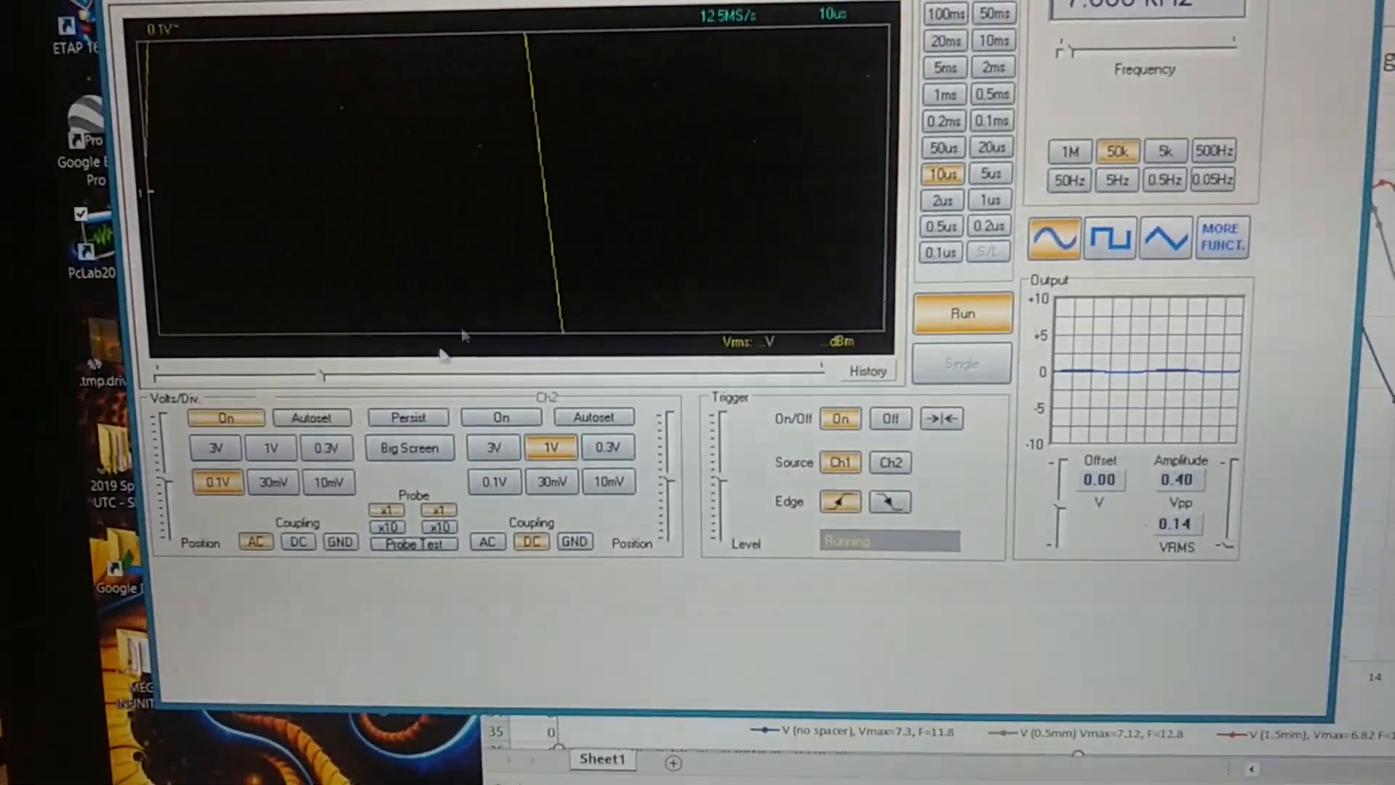
pyautogui.click(311, 417)
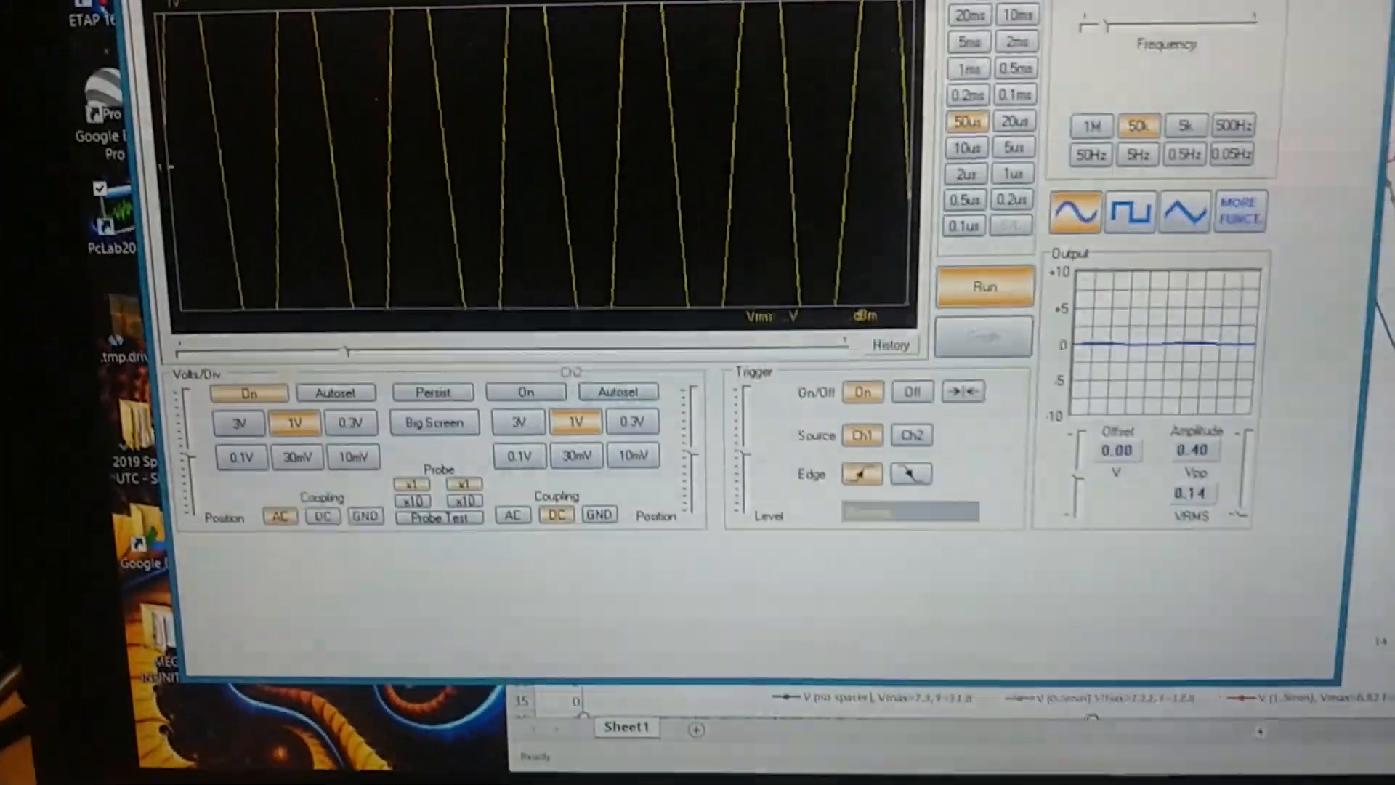
pyautogui.click(336, 392)
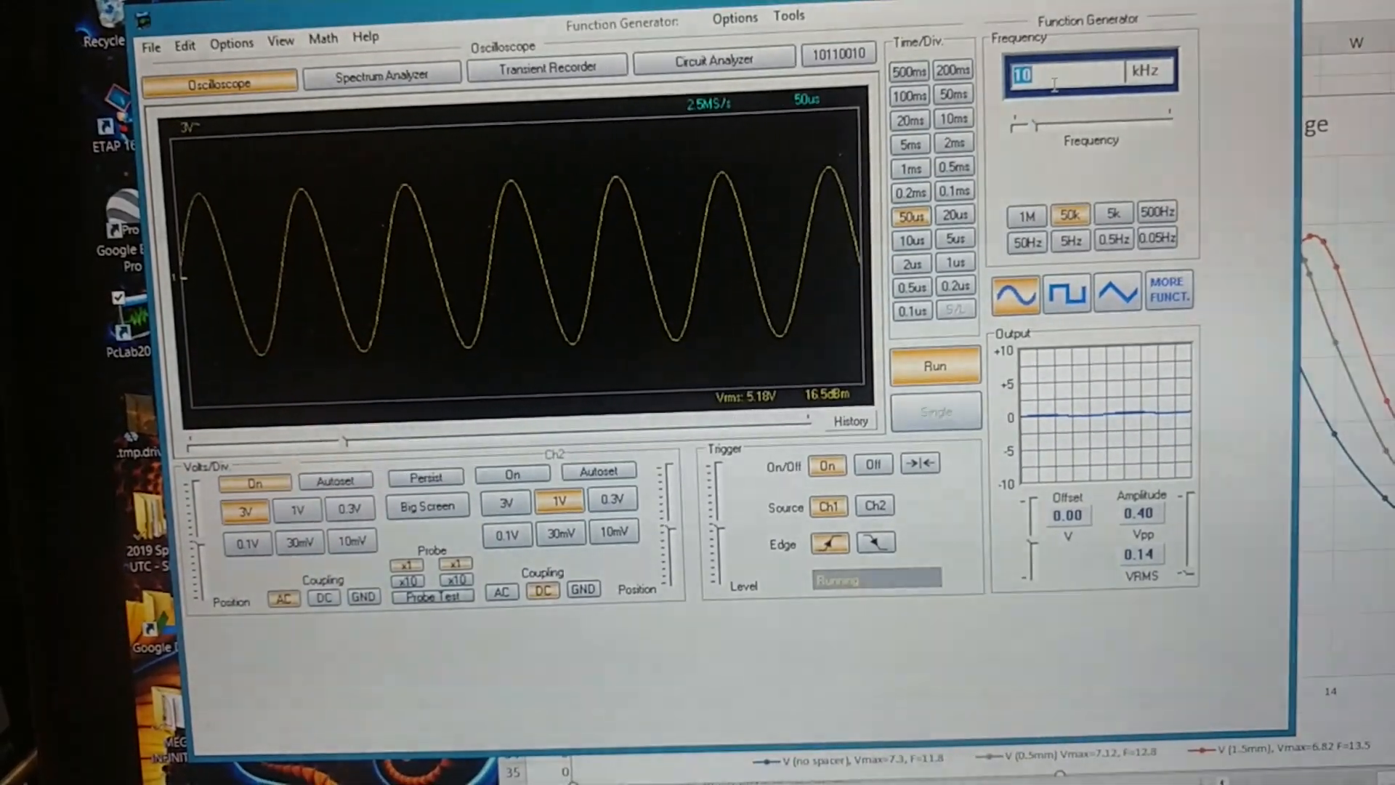
pyautogui.write('11.')
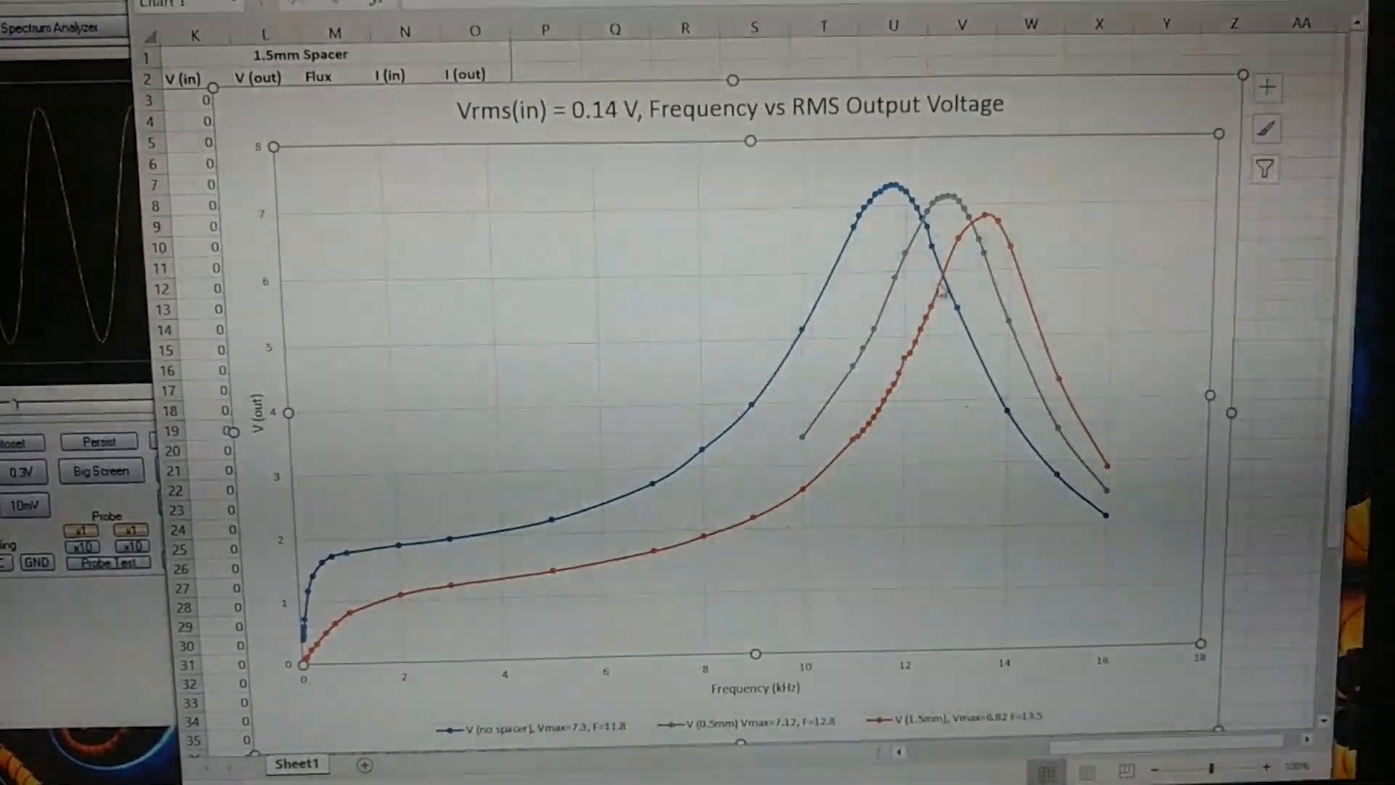
pyautogui.moveTo(934, 307)
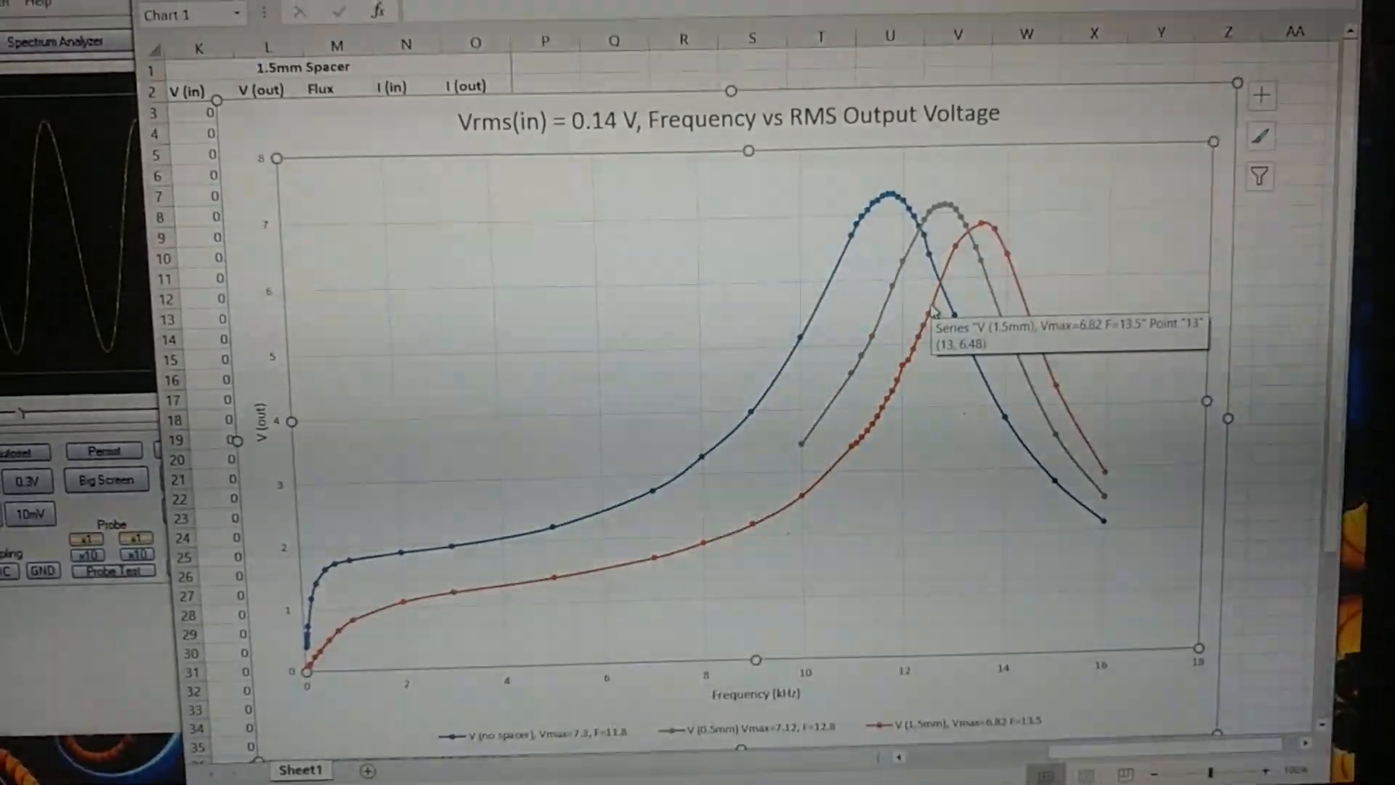